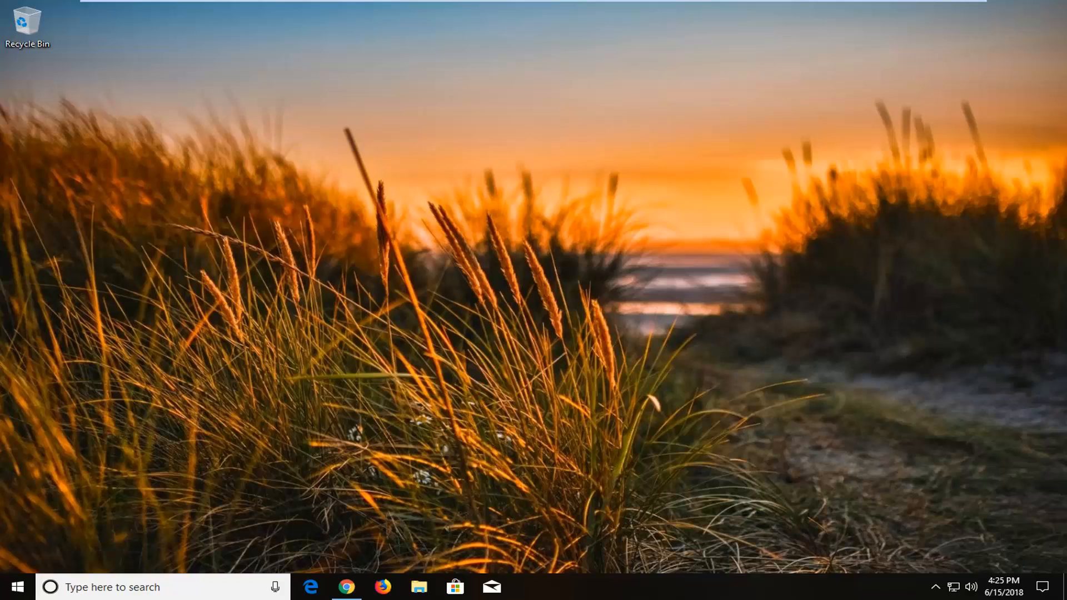
pyautogui.moveTo(456, 534)
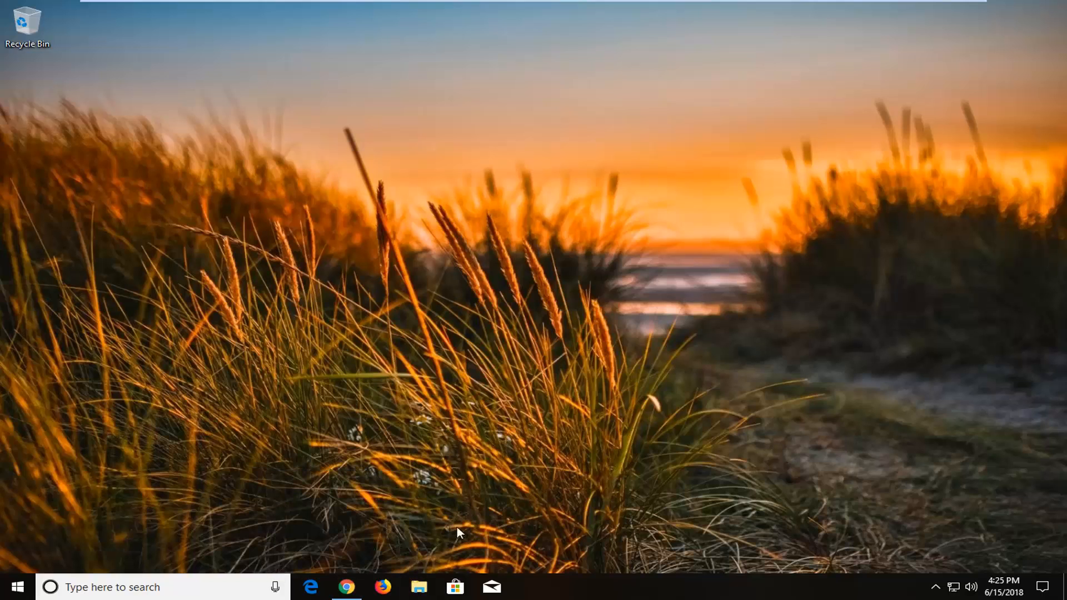
# Switch to Chrome showing the Win10_BrightnessSlider GitHub repository page.
pyautogui.click(343, 587)
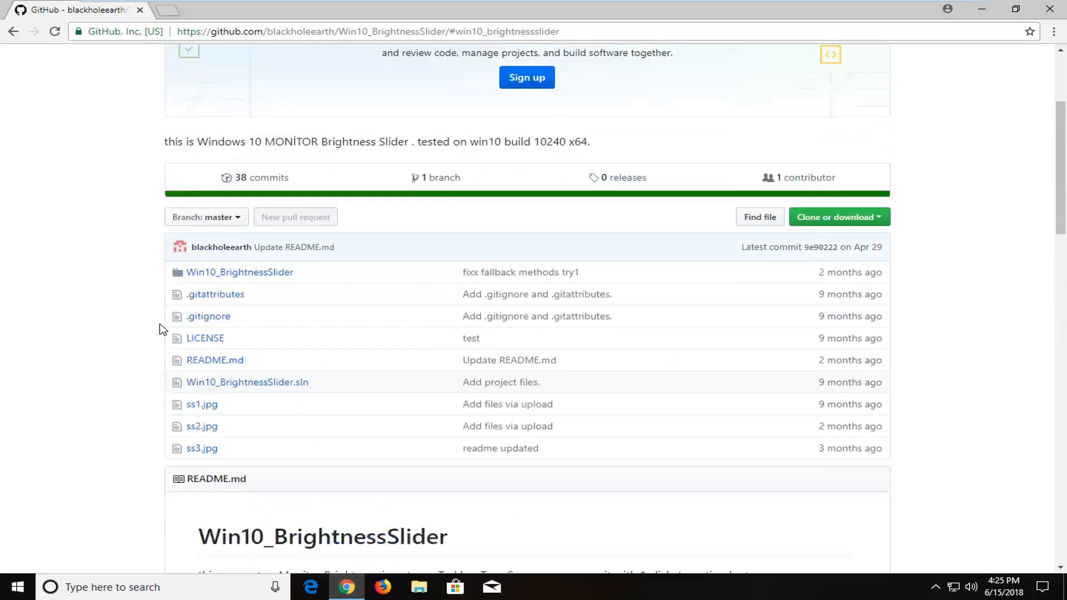
# Scroll the repository page down to the README's download link and feature list.
pyautogui.scroll(-3)
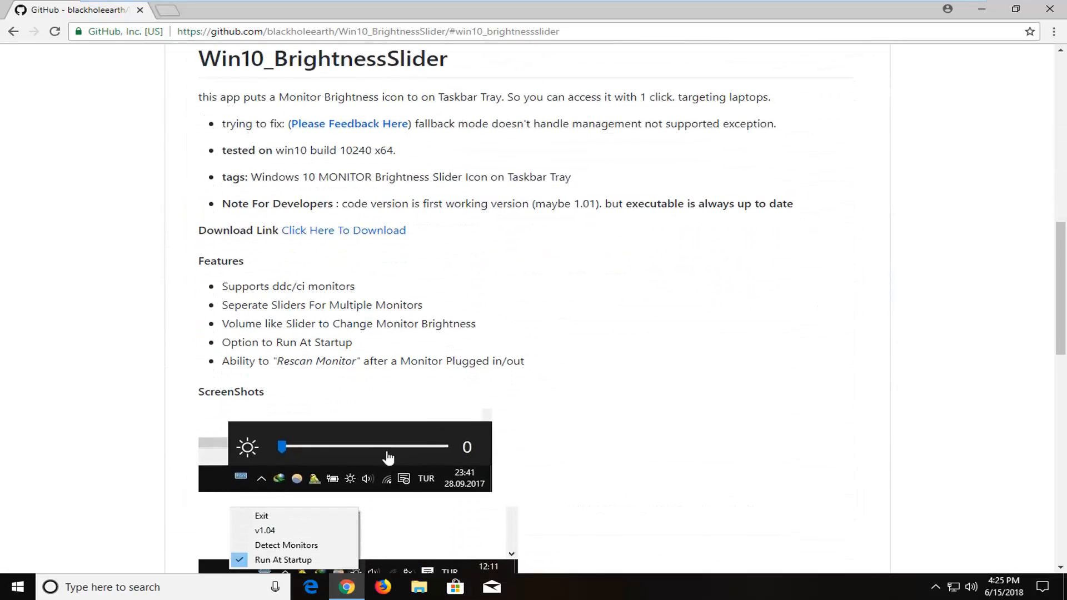
pyautogui.scroll(-3)
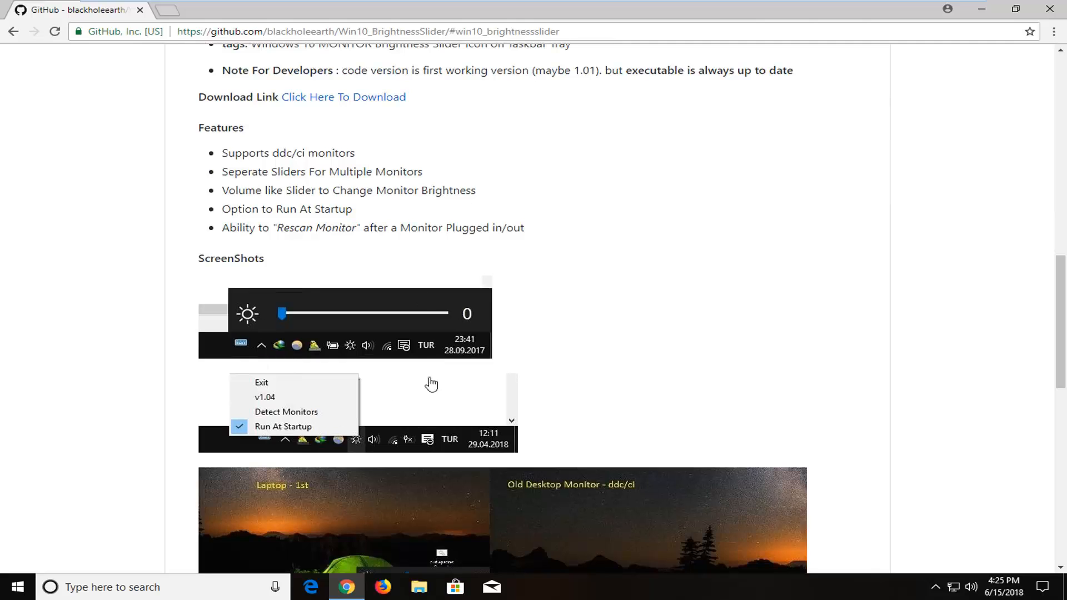
pyautogui.scroll(-3)
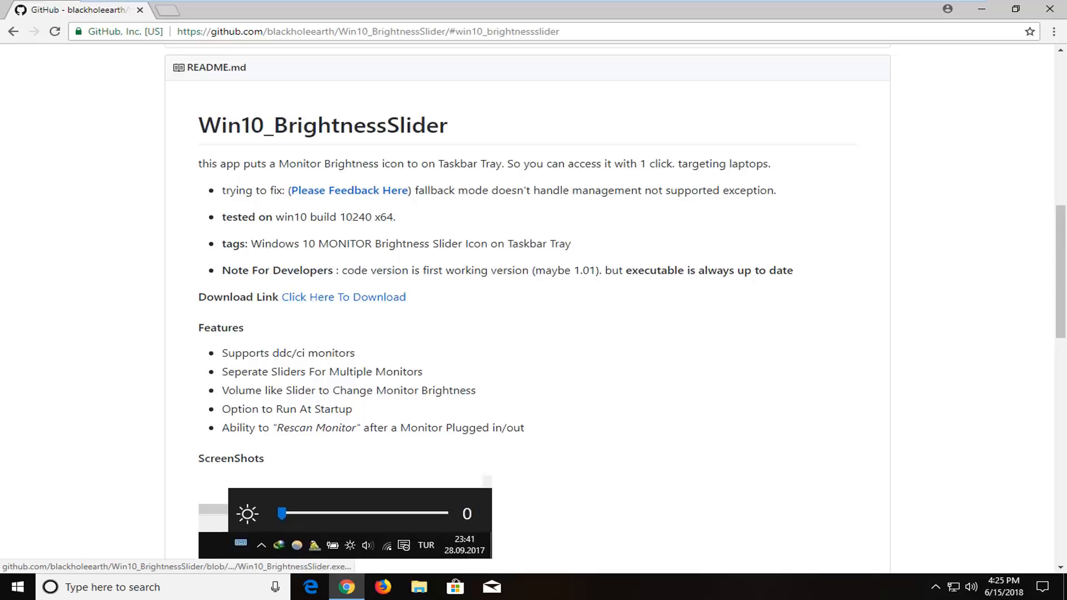
# Download Win10_BrightnessSlider.exe via 'Click Here To Download' and run it from the download bar.
pyautogui.click(342, 298)
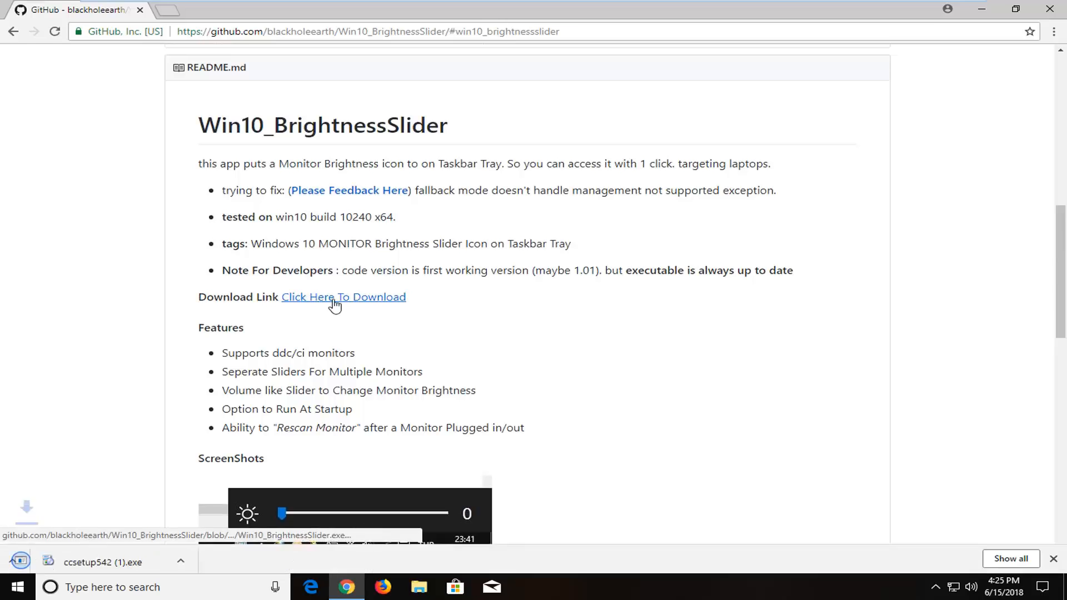
pyautogui.click(342, 297)
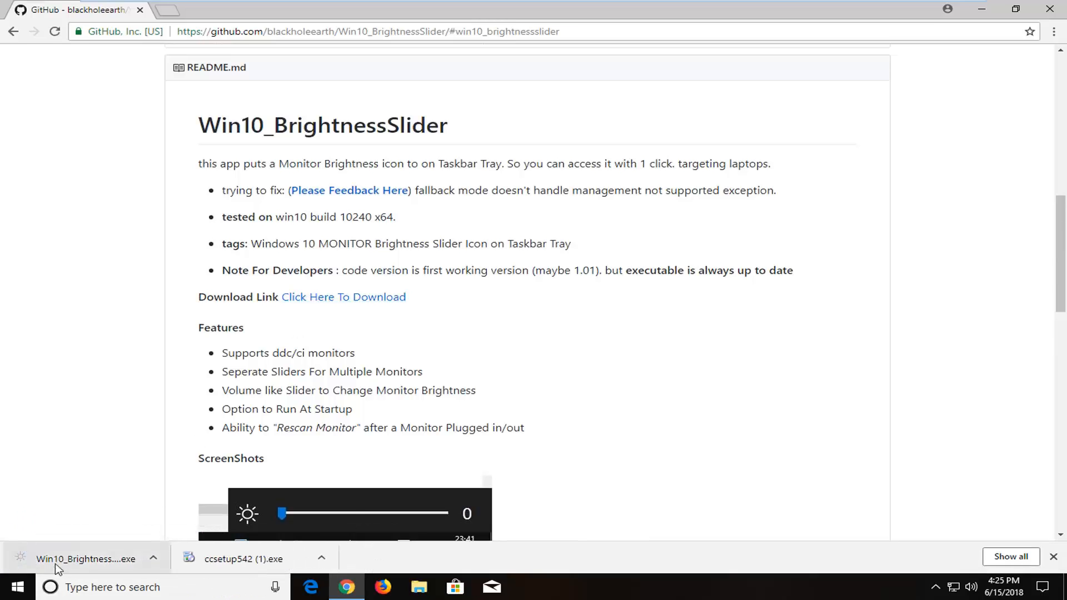
pyautogui.click(78, 558)
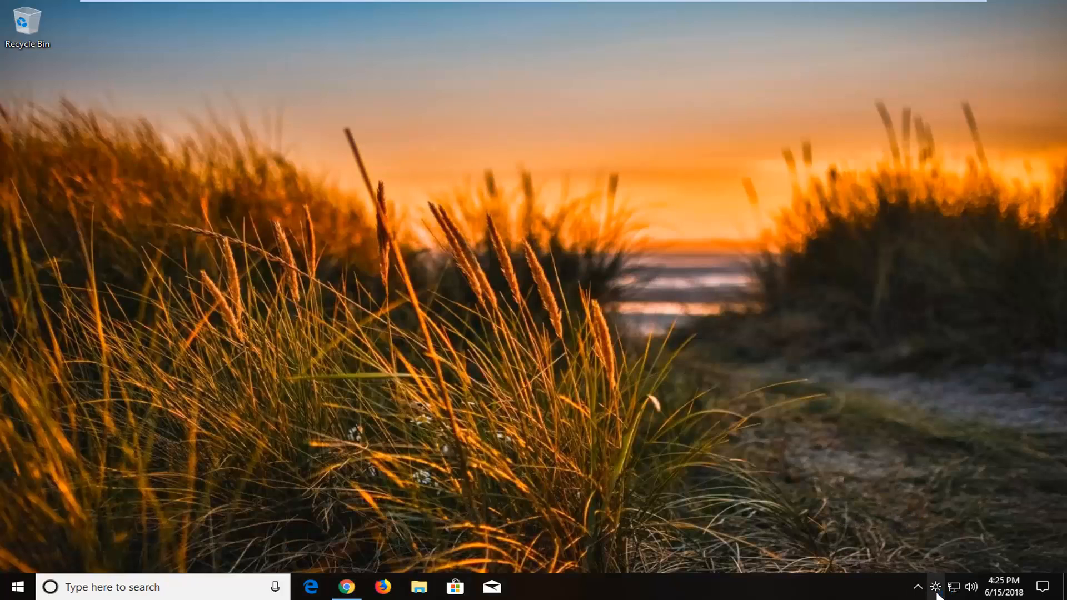
pyautogui.moveTo(940, 587)
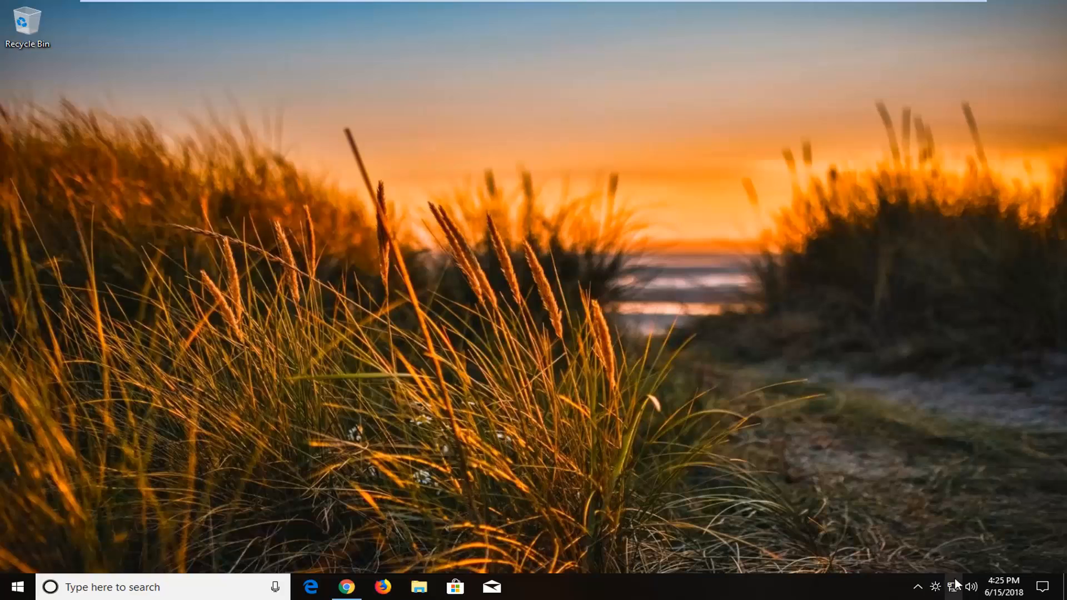
# Show the brightness slider popup from the new sun icon in the system tray.
pyautogui.click(935, 587)
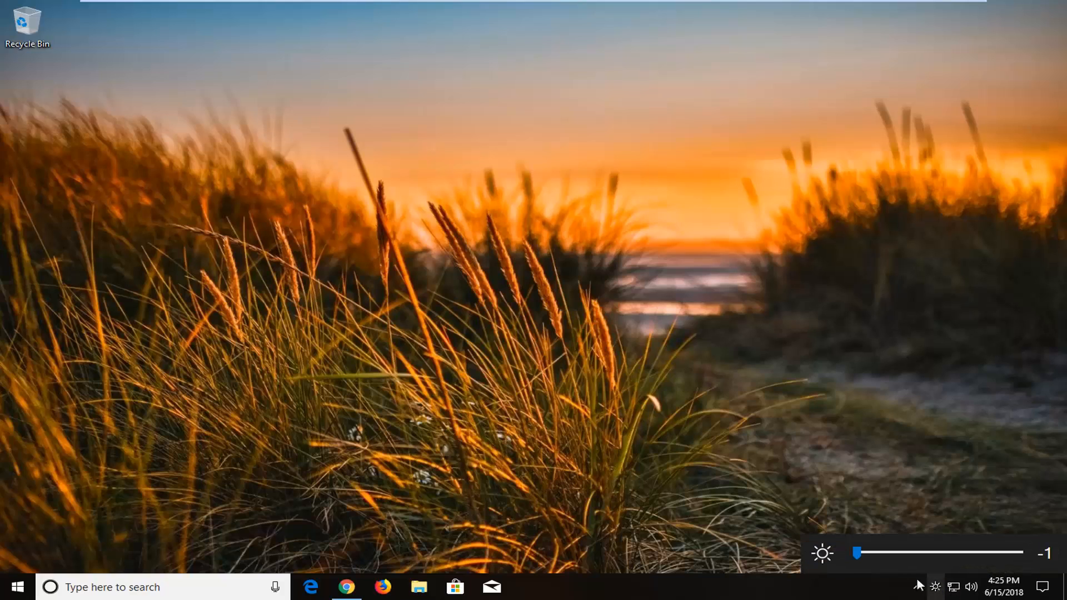
# Drag the brightness slider through about 45, 49 and 74, finishing at 52.
pyautogui.moveTo(856, 552); pyautogui.dragTo(932, 553)
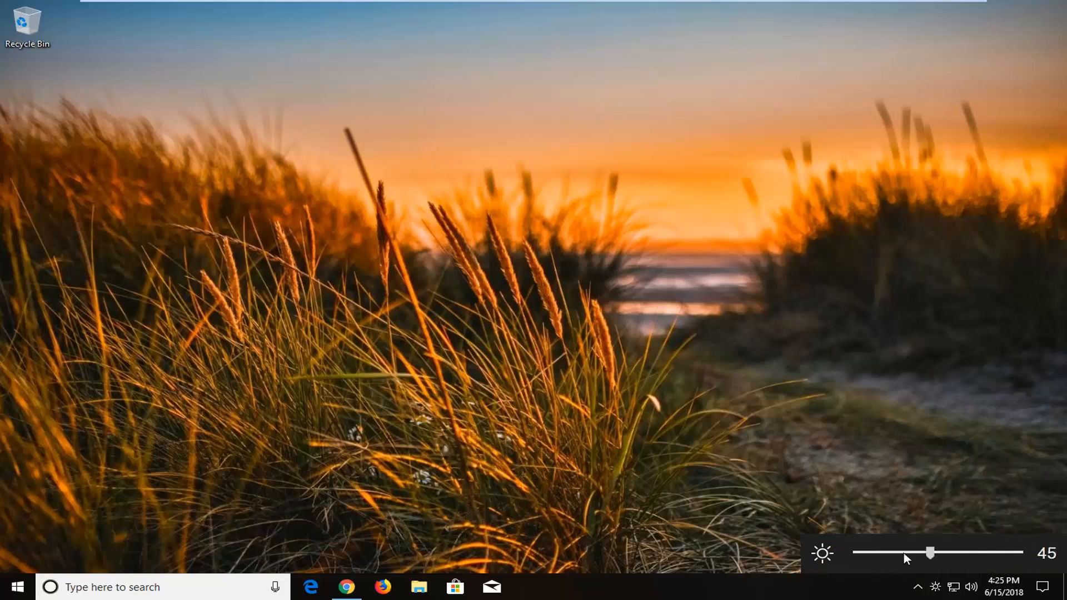
pyautogui.moveTo(929, 553); pyautogui.dragTo(942, 553)
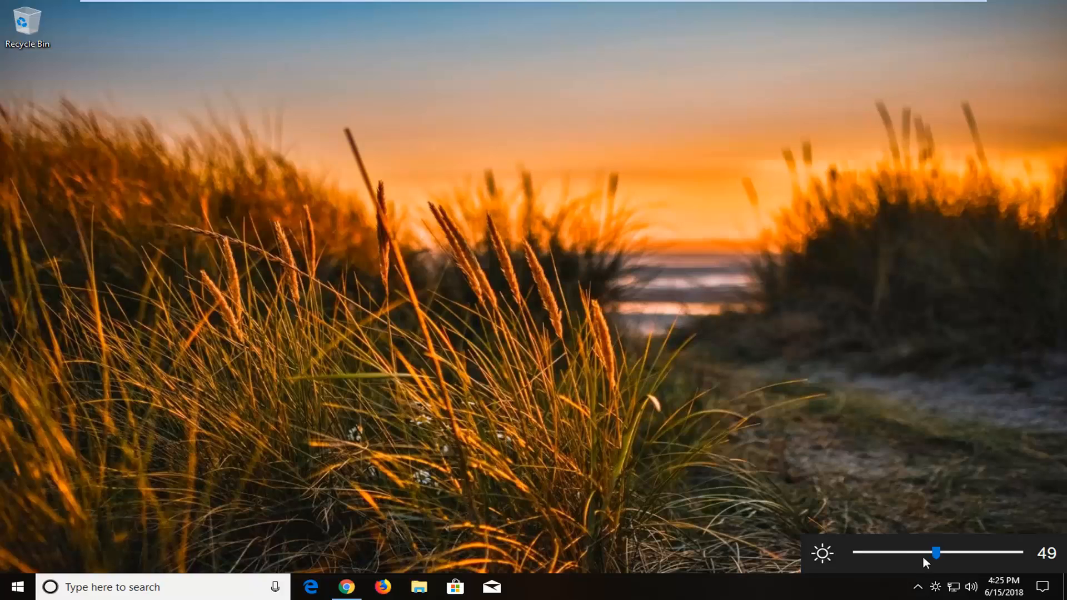
pyautogui.moveTo(940, 552); pyautogui.dragTo(927, 552)
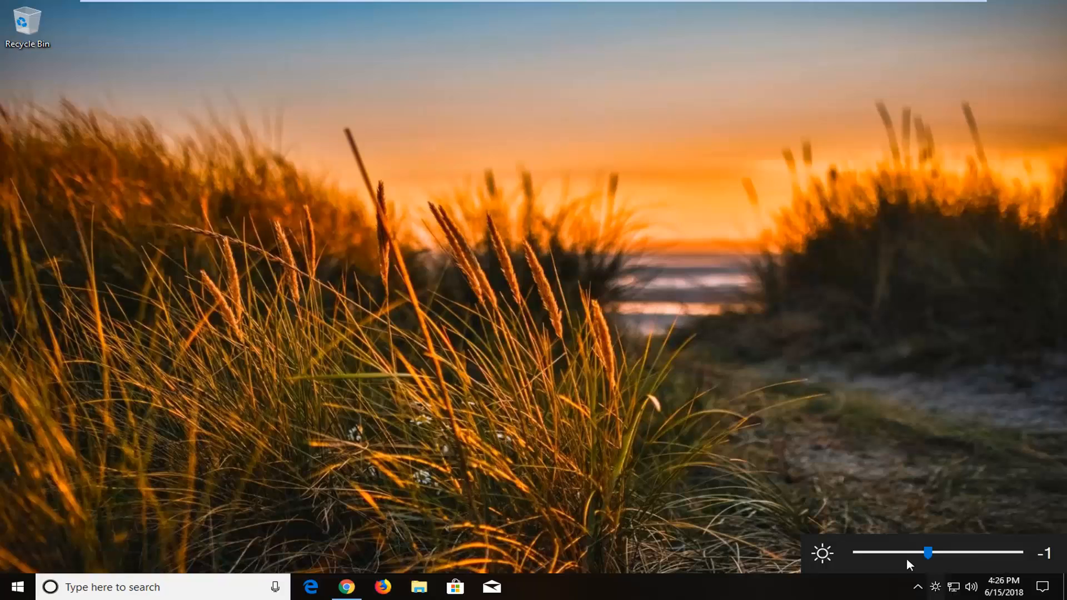
pyautogui.moveTo(926, 552); pyautogui.dragTo(966, 553)
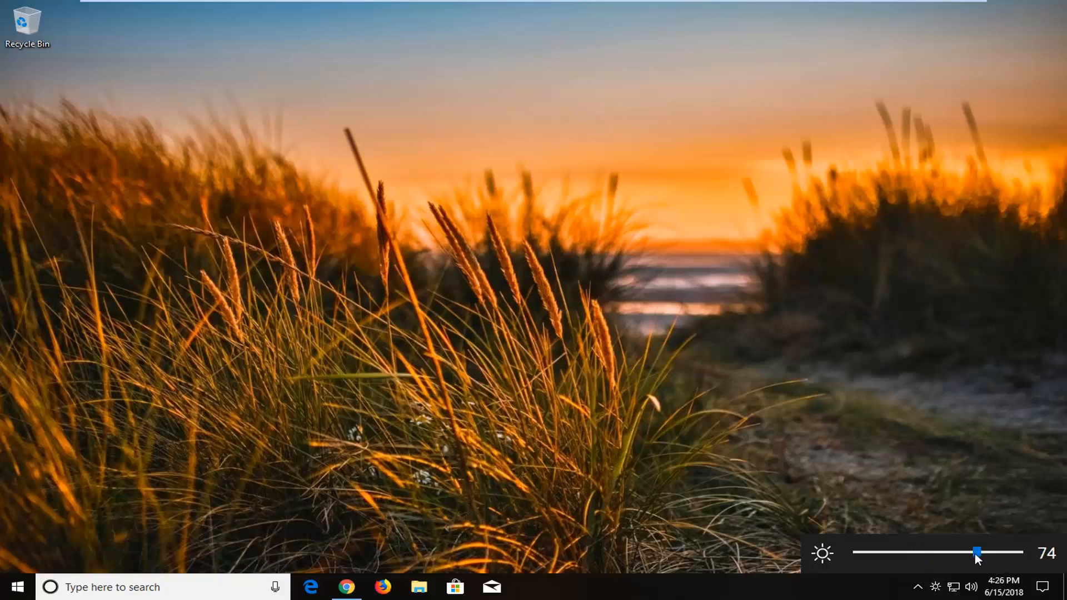
pyautogui.moveTo(890, 550)
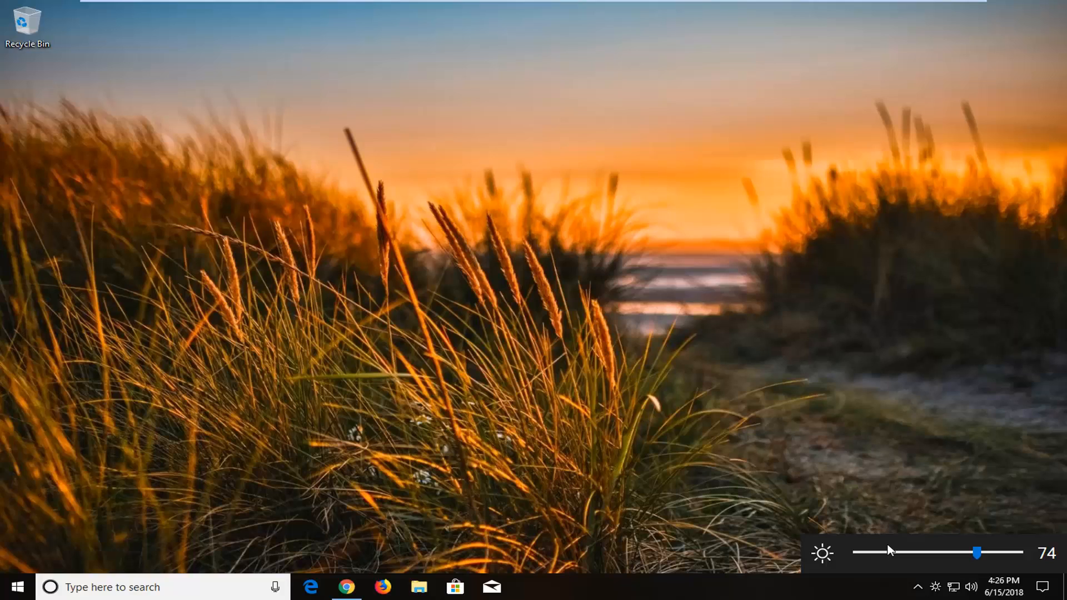
pyautogui.moveTo(977, 553); pyautogui.dragTo(932, 553)
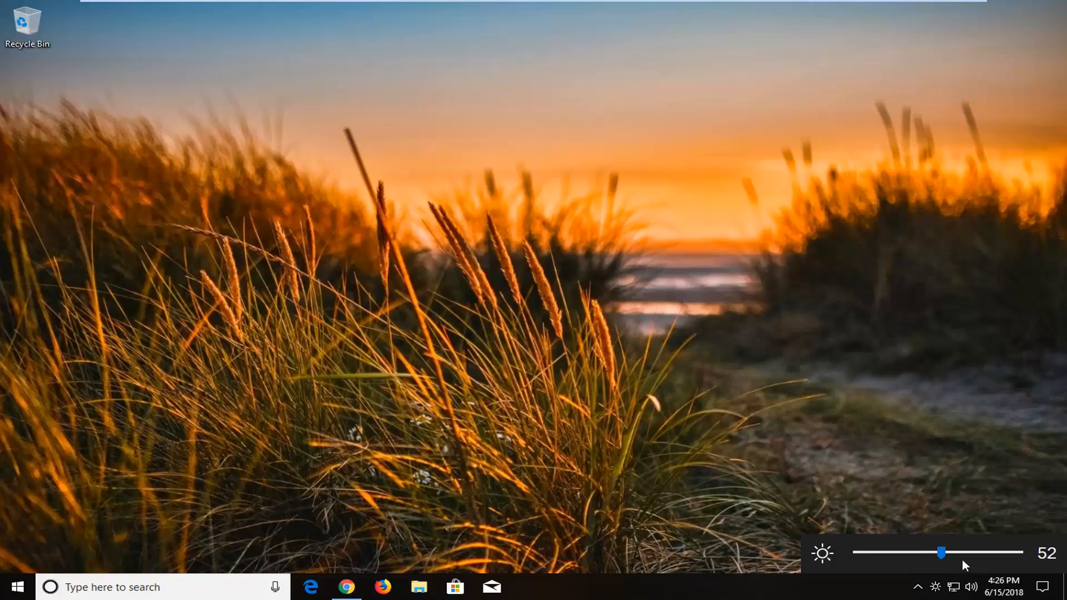
pyautogui.moveTo(964, 572)
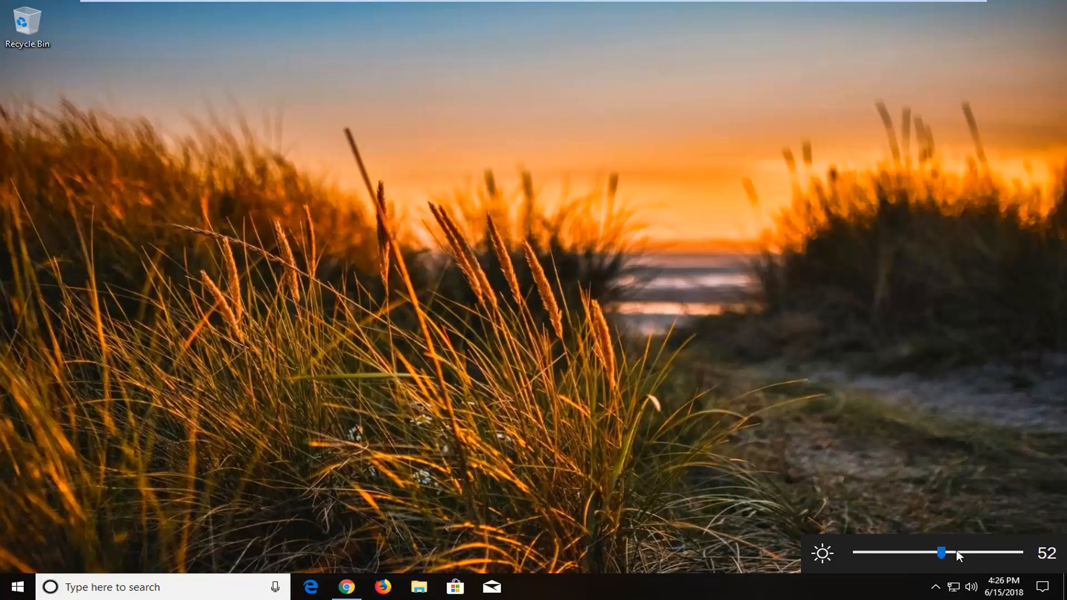